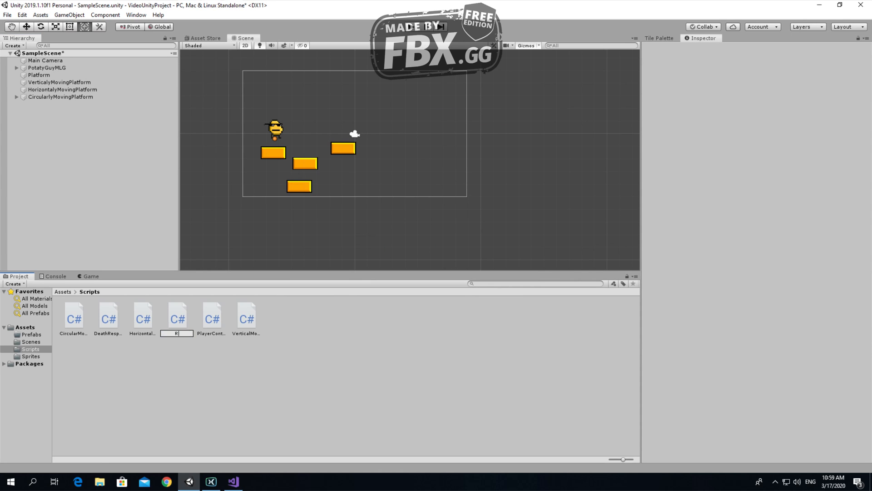
Create a C# script named Rotation in the Scripts folder and open it in Visual Studio.
text(ota)
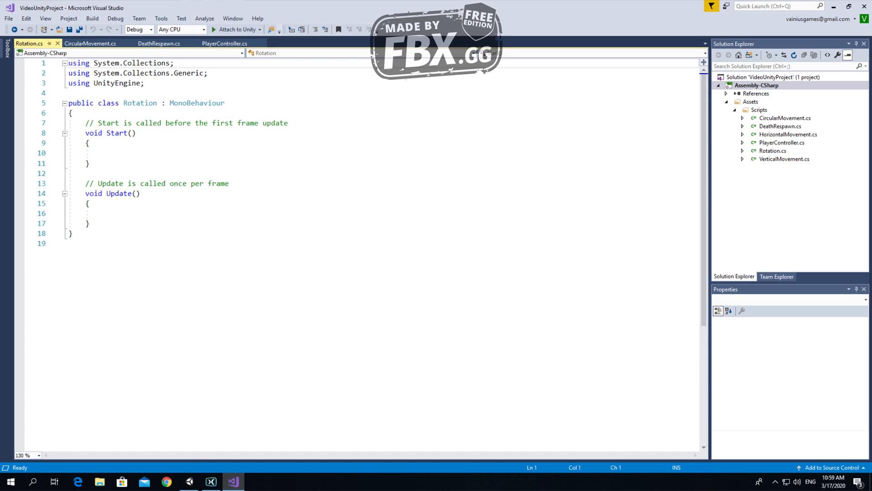
Delete the Start method and the comment above Update.
drag(85, 123, 85, 174)
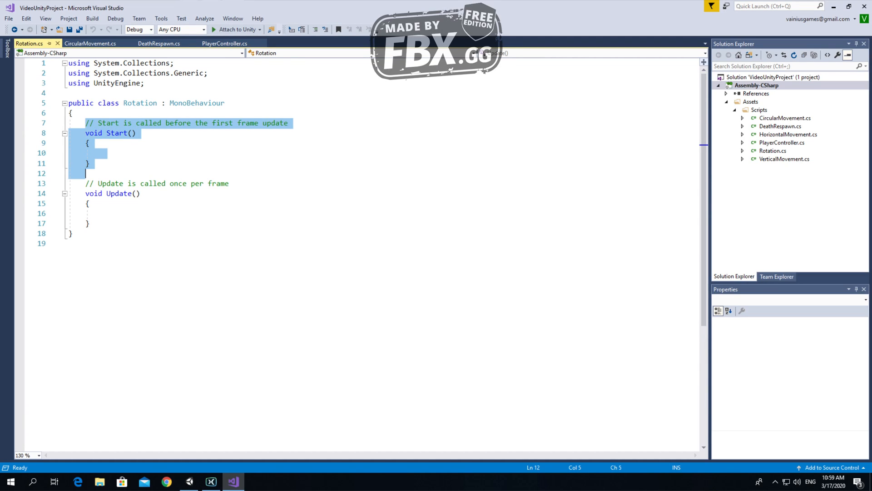
key(Delete)
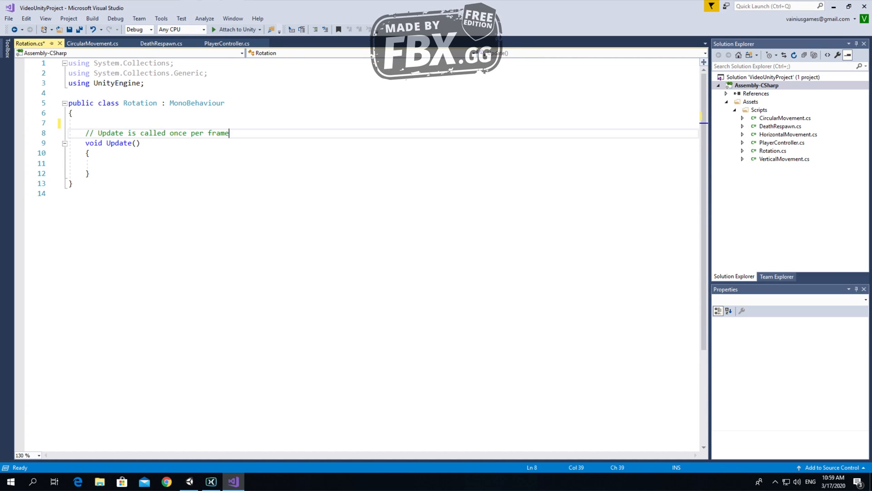
key(Ctrl+Shift+K)
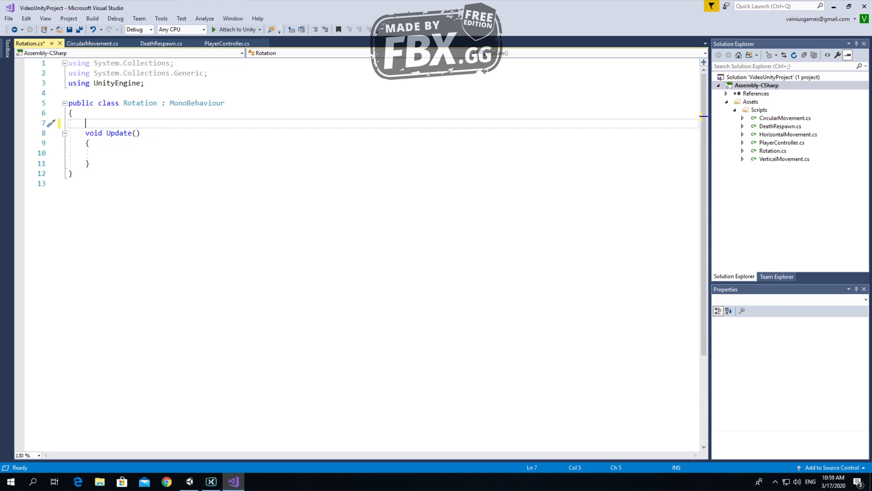
Declare private float rotZ, public float RotationSpeed and public bool ClockwiseRotation.
text(private float rotZ;)
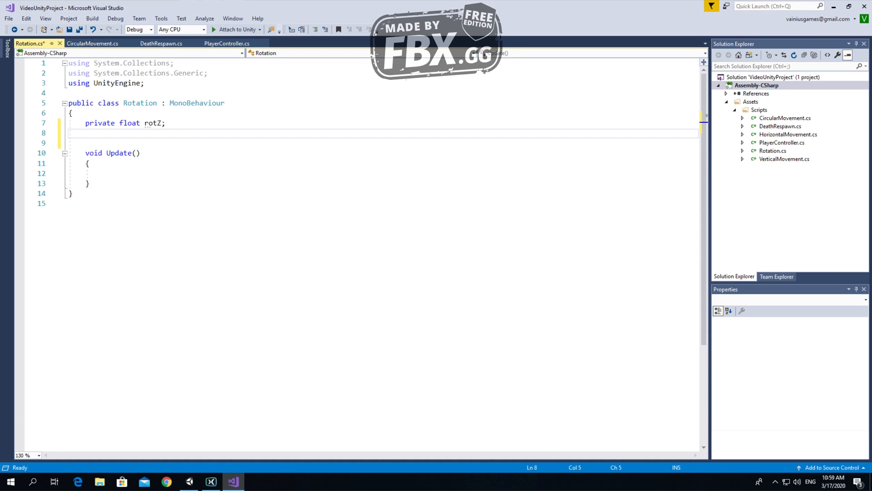
text(public float R)
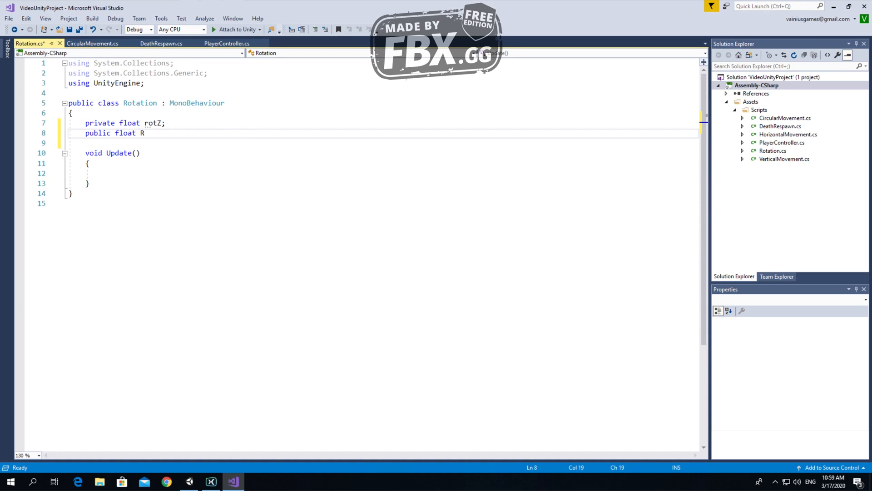
text(otation)
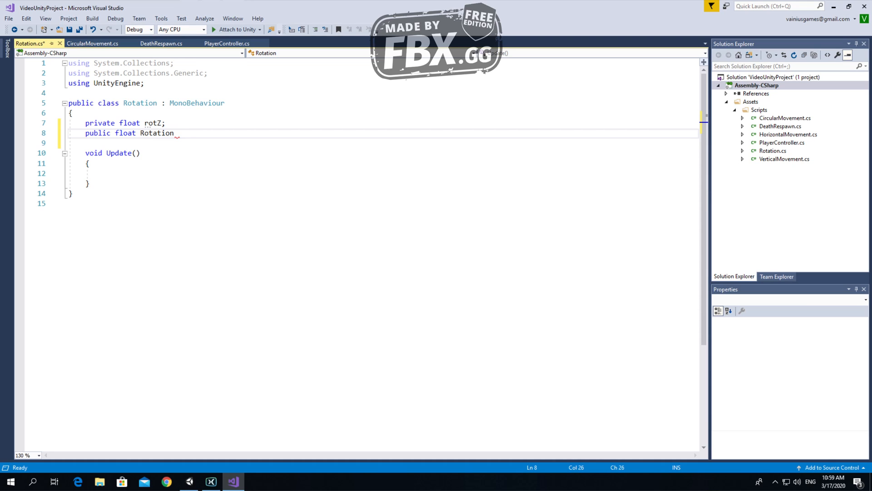
text(Speed;)
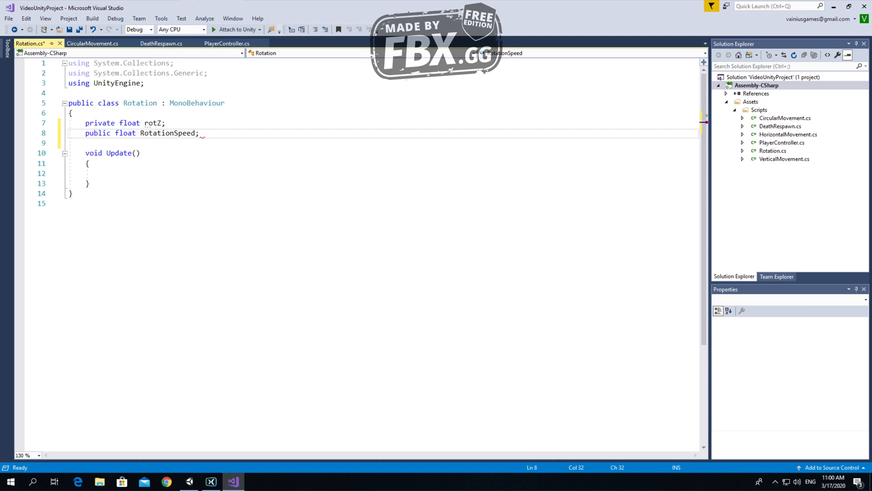
text(public bool Clockwise)
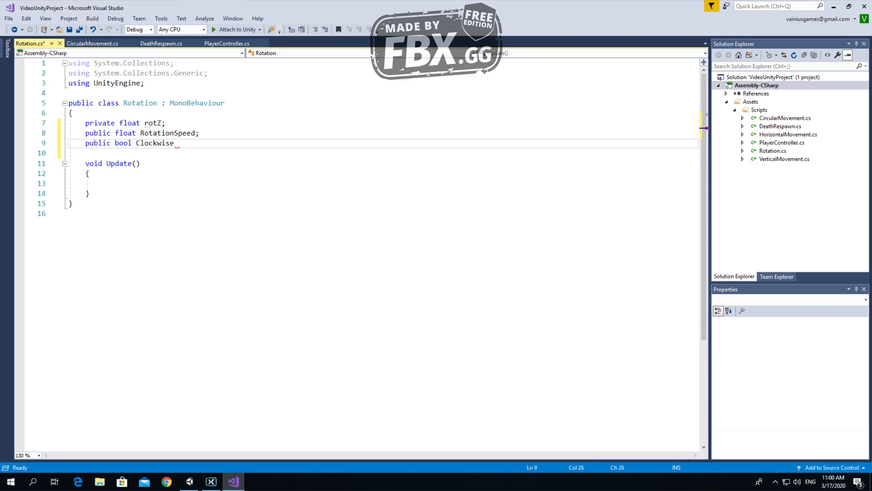
text(Rotation;)
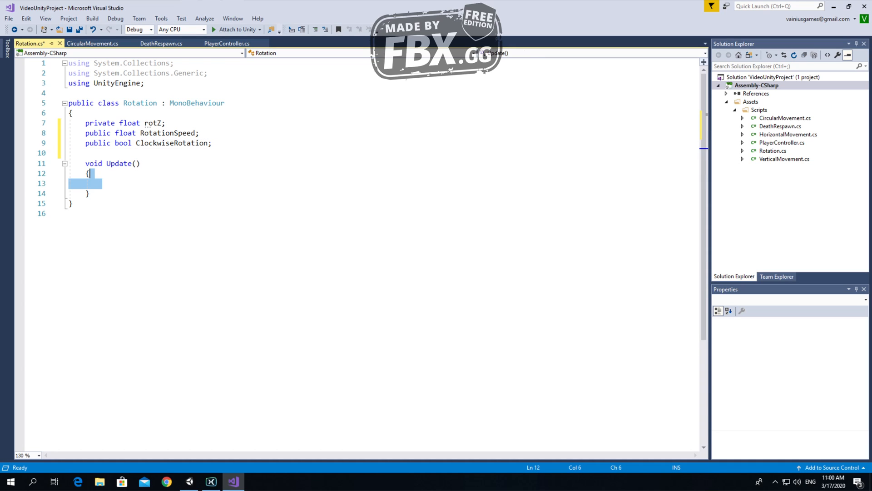
In Update, add Time.deltaTime * RotationSpeed to rotZ when ClockwiseRotation is false.
text(if)
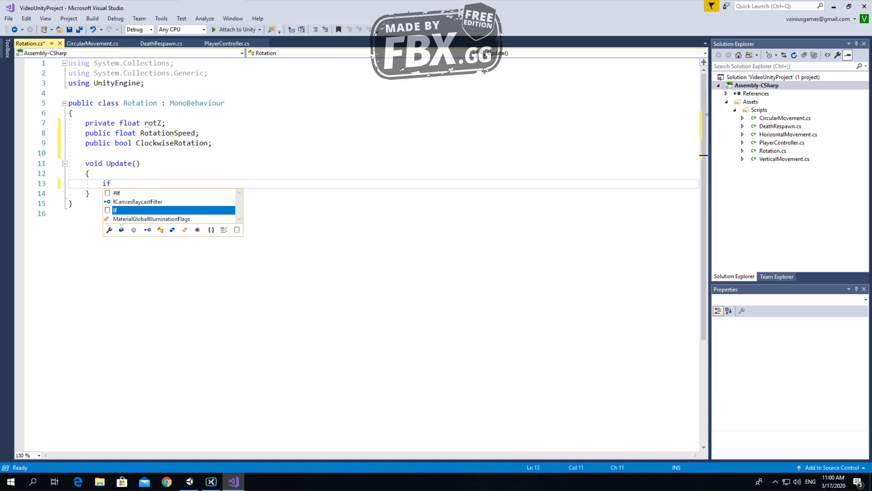
text((clockwiseRotation==false)
text({)
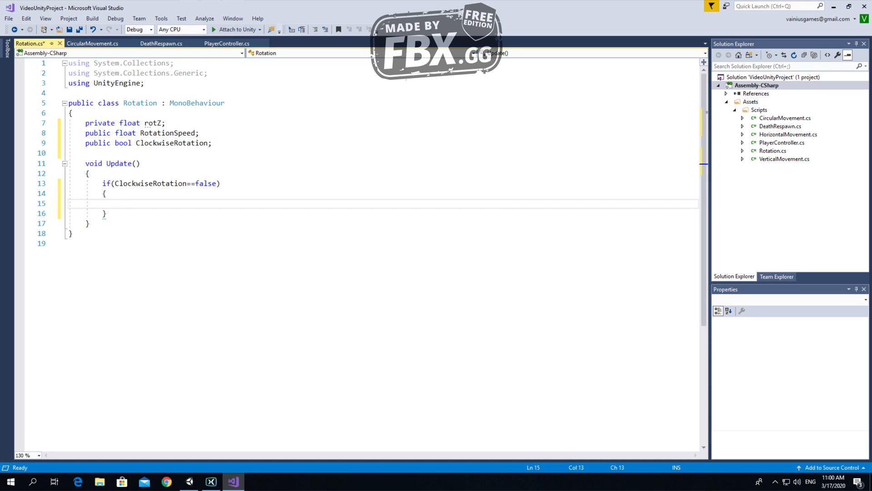
text(rotZ += T)
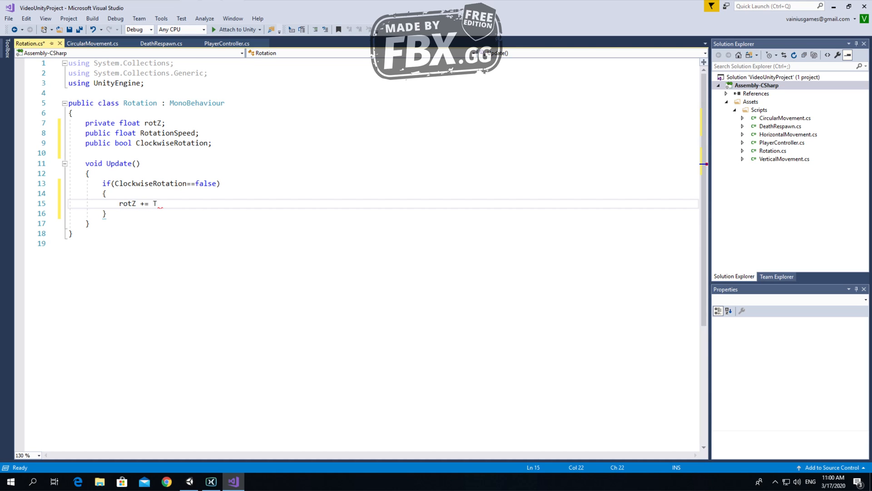
text(ime.deltaTime * RotationSpeed)
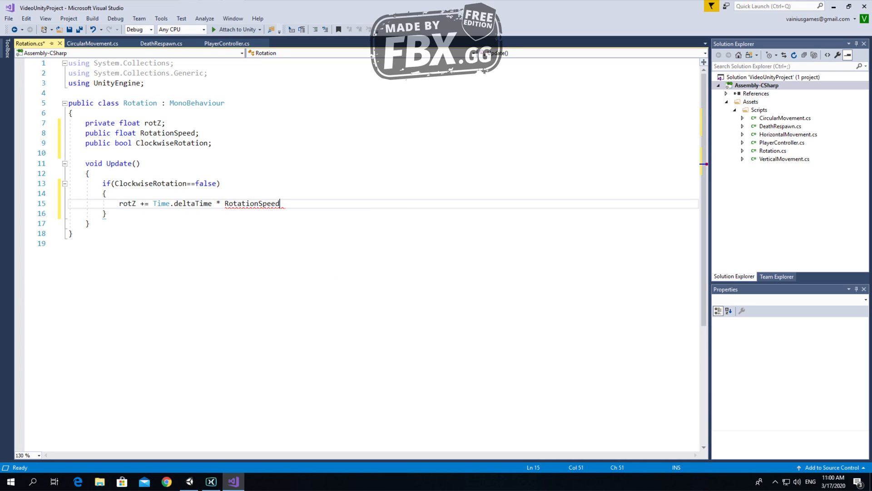
text(;)
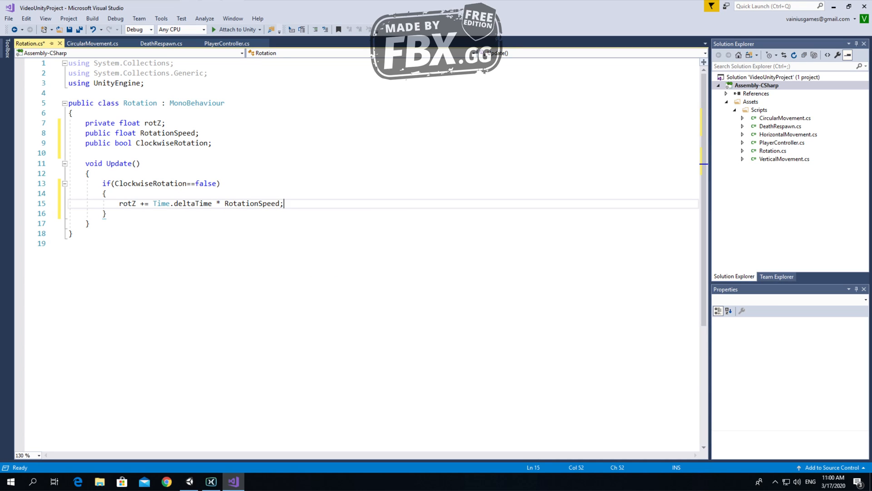
Add an else block subtracting Time.deltaTime * RotationSpeed from rotZ.
text(else)
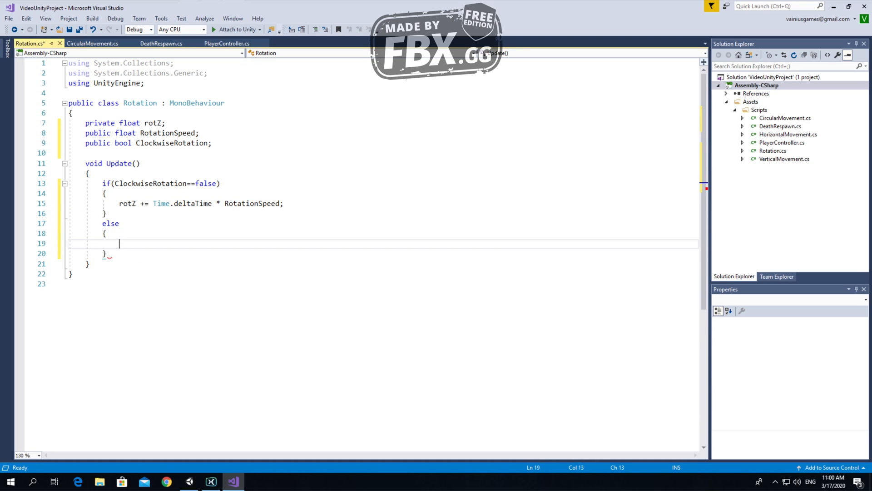
text(rotZ += -)
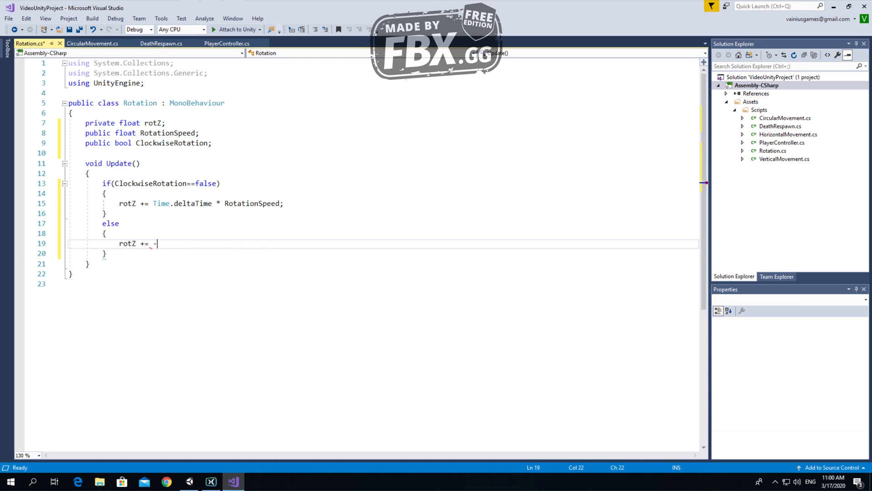
text(Time.deltaTime)
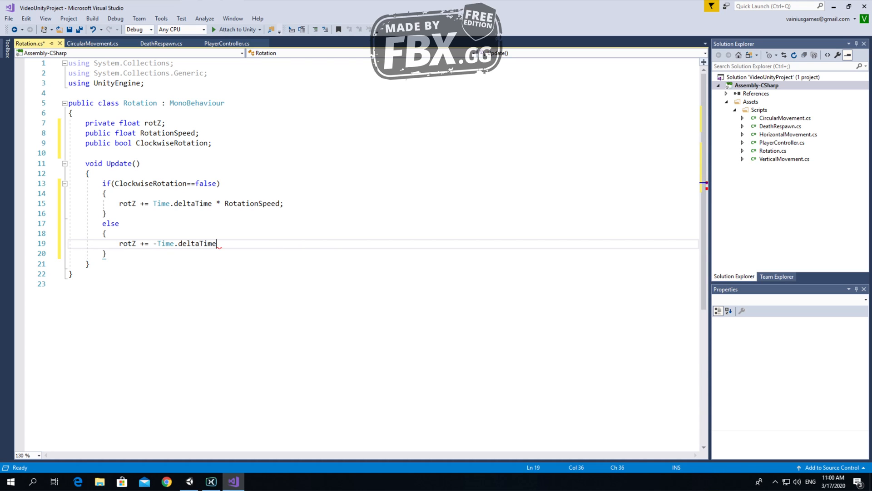
text(*rota)
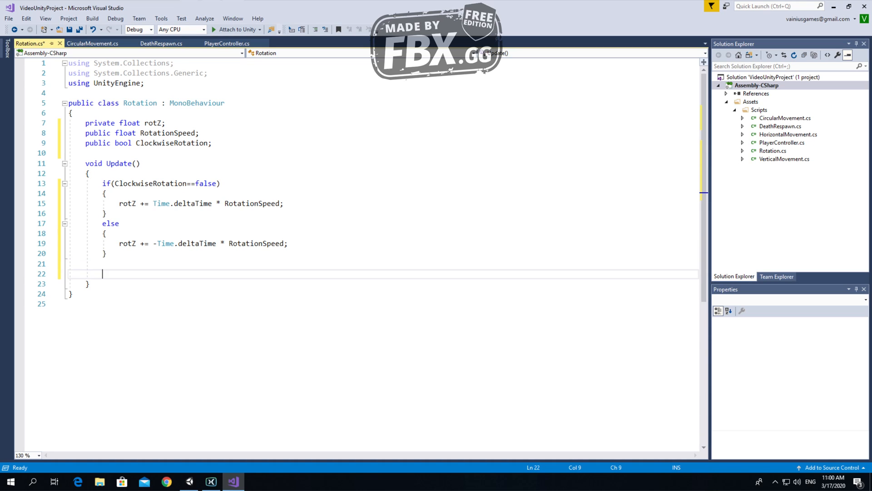
Add transform.rotation = Quaternion.Euler(0, 0, rotZ) to Update and switch to Unity.
text(transform.rotation)
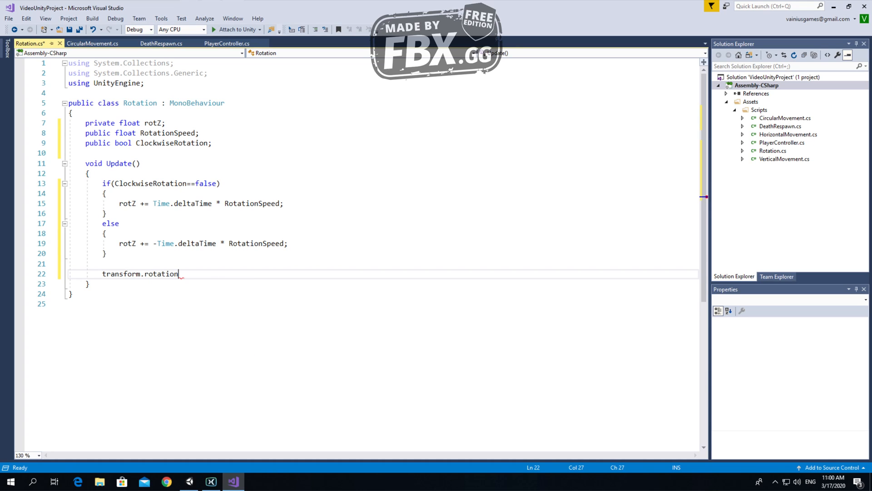
text(=)
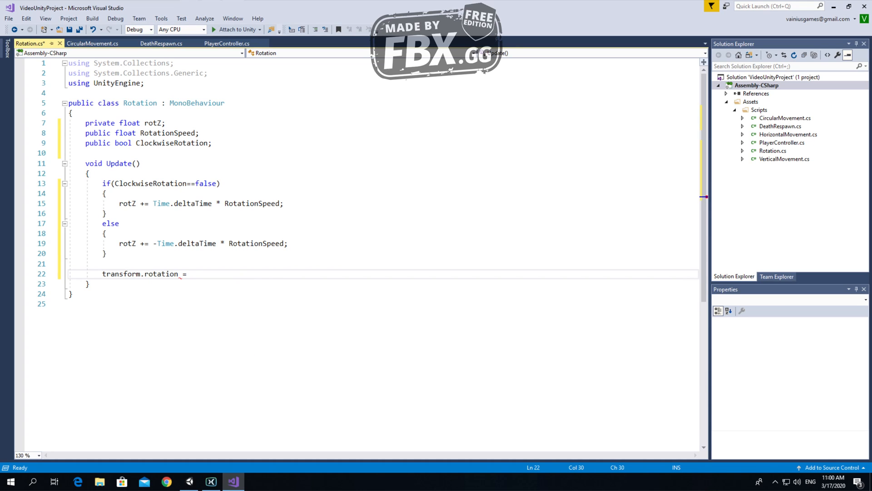
text(Que)
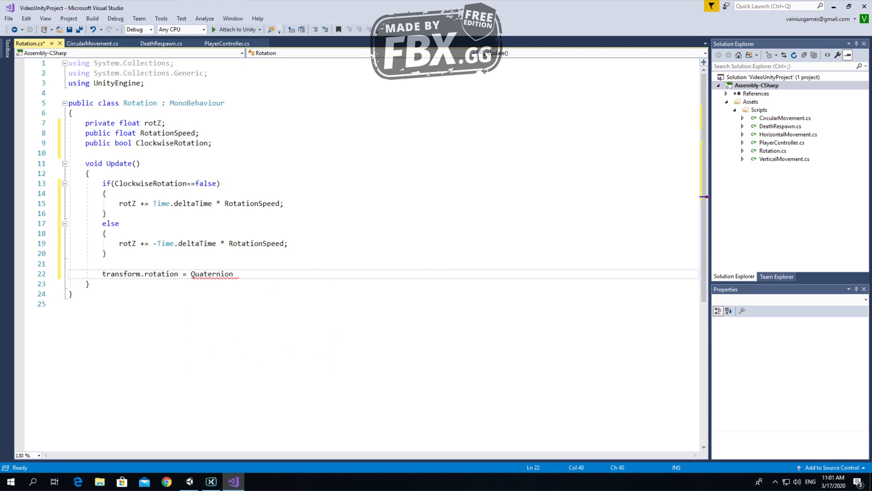
text(.euler()
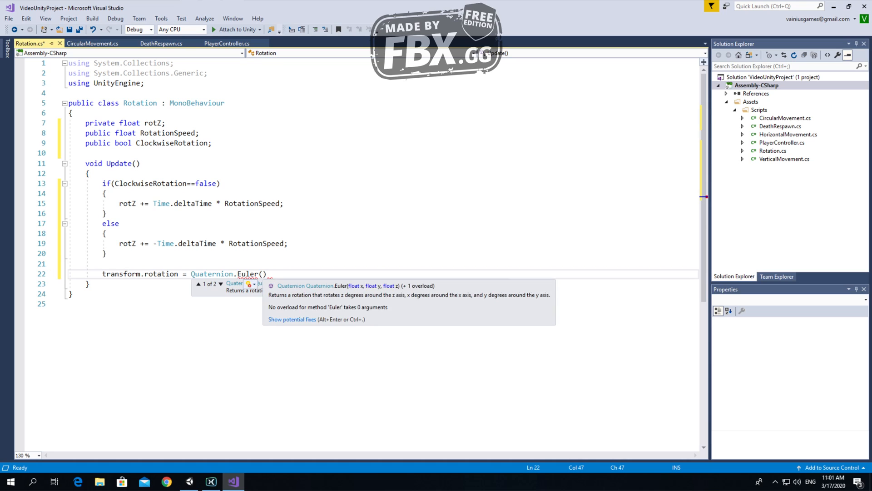
text(0)
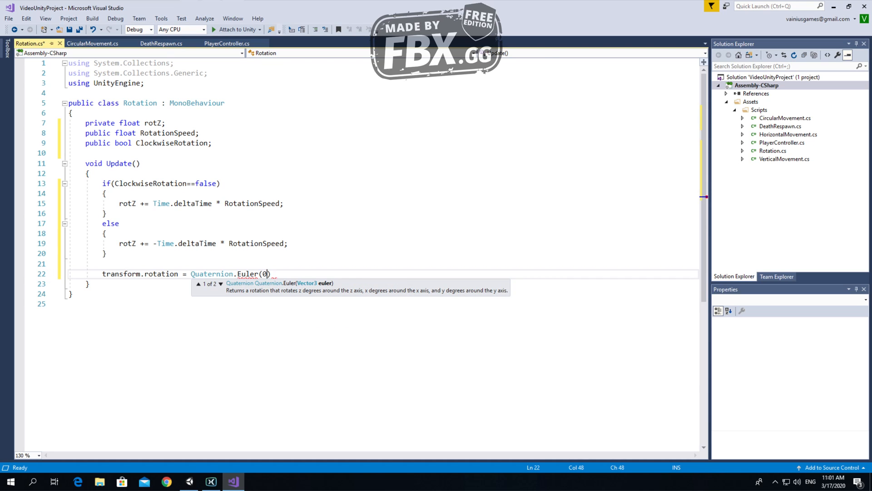
text(,0,rot)
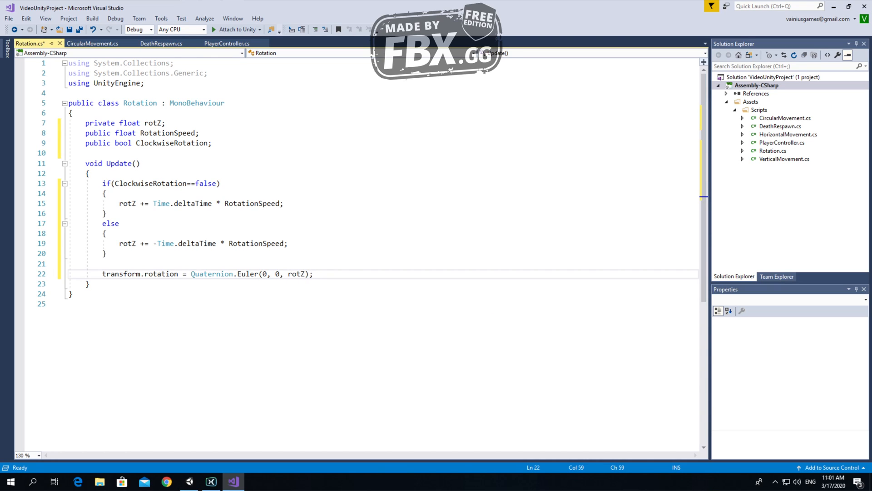
drag(102, 274, 179, 274)
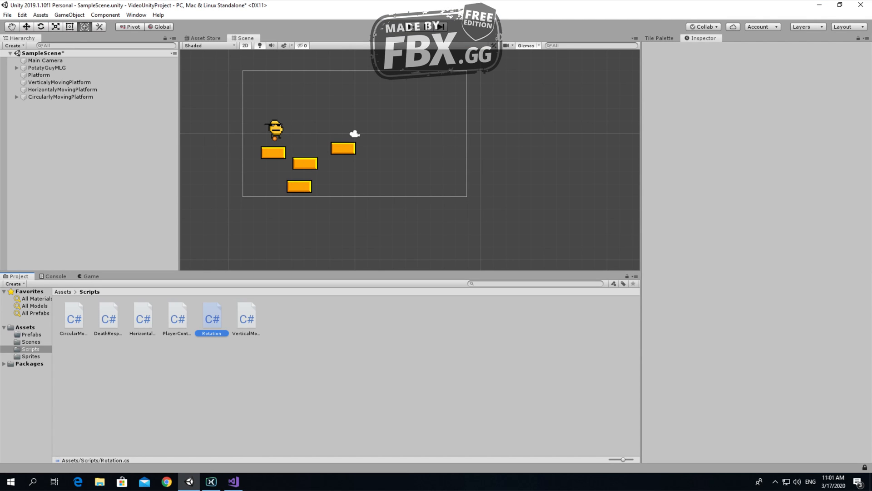
Add Platform (1) on the right, try Rotation Z 50 and 150, then reset to 0.
click(32, 74)
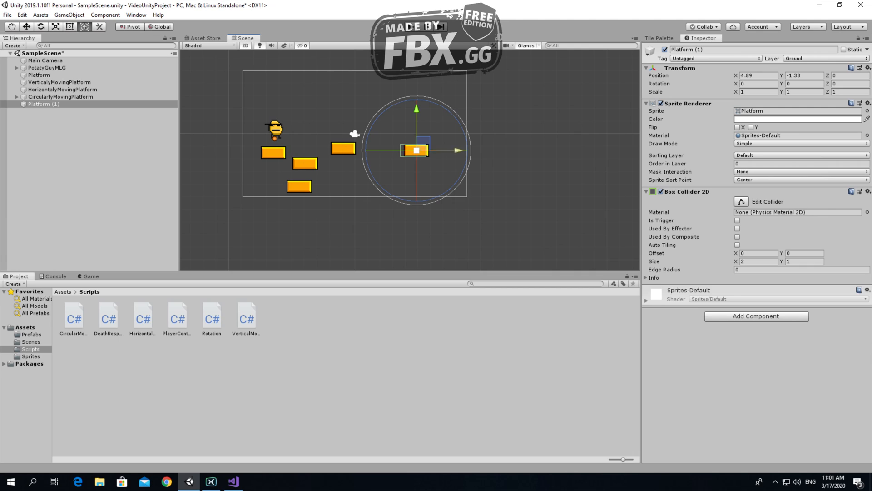
click(755, 84)
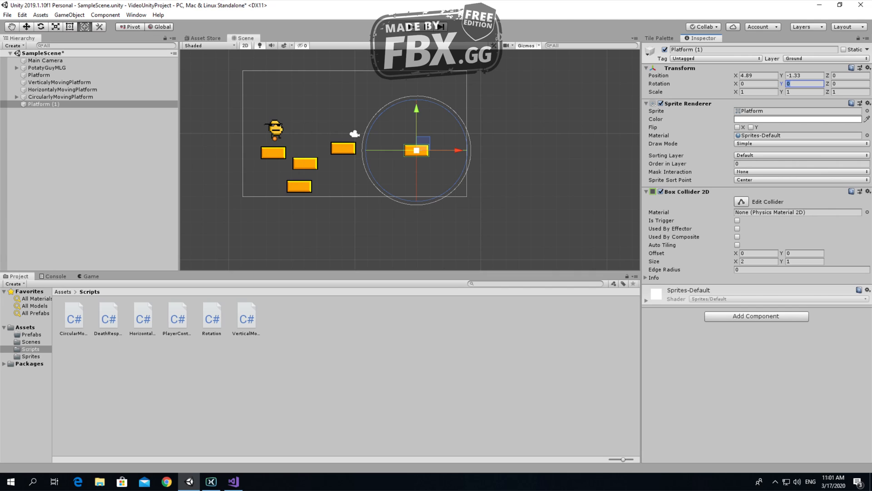
click(850, 75)
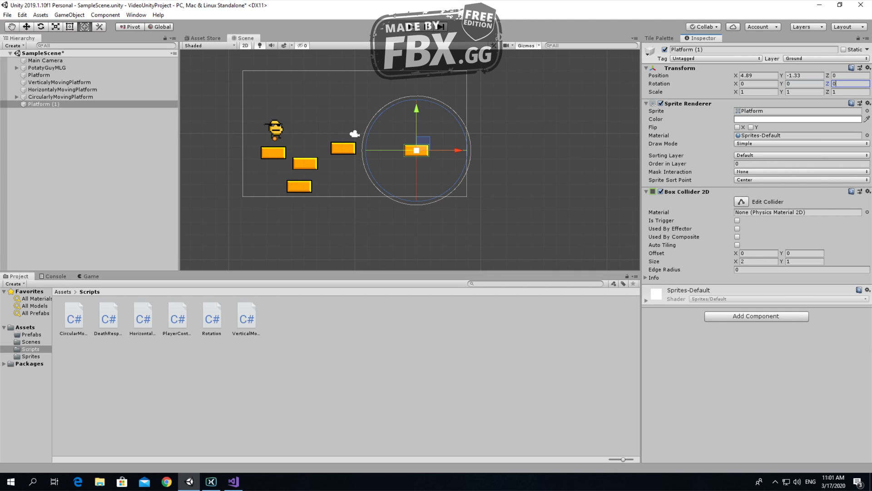
text(50)
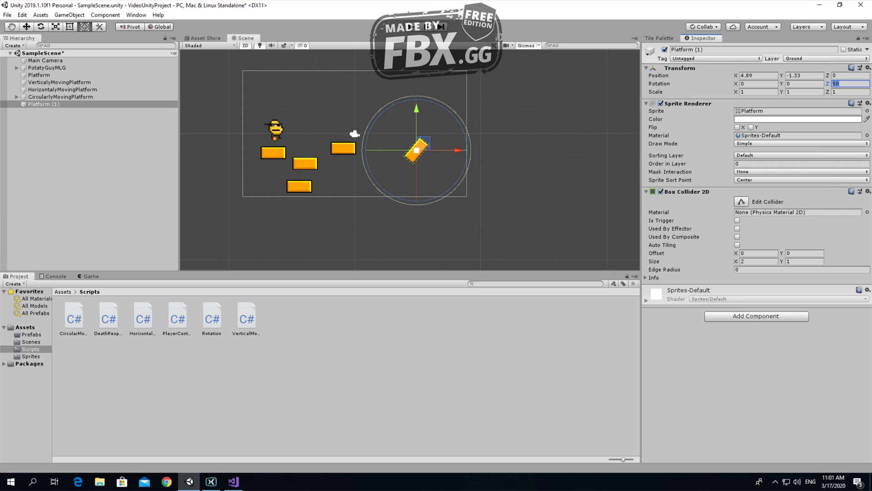
text(150)
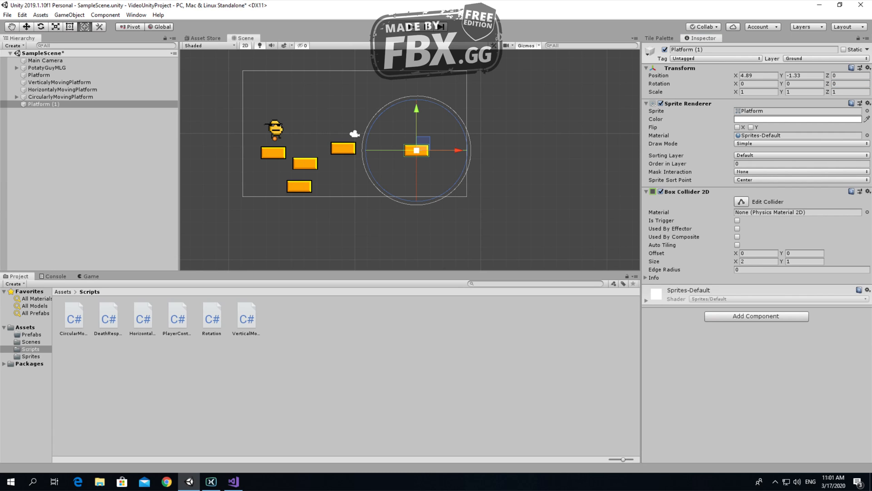
click(849, 87)
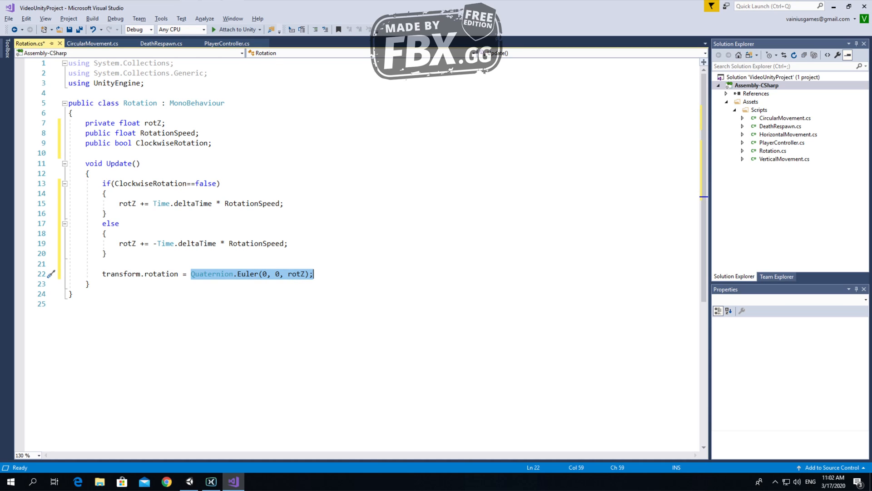
mouse_move(212, 273)
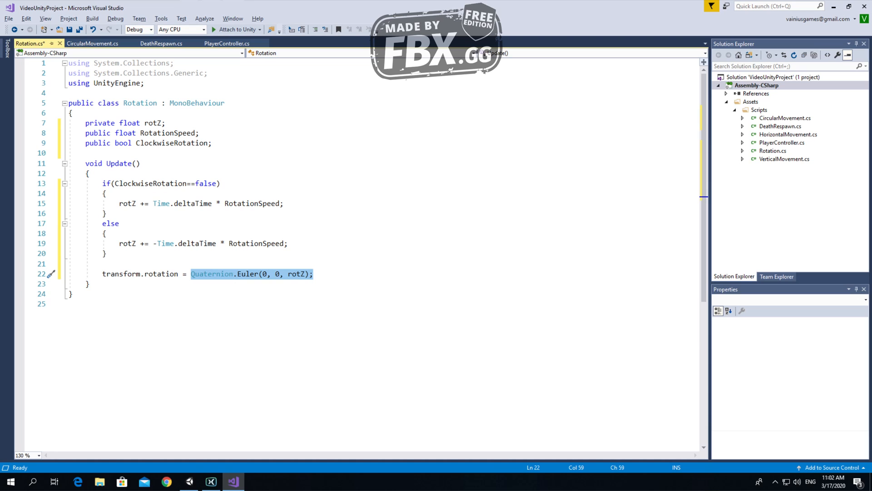
Save Rotation.cs and return to the Unity editor.
key(Ctrl+s)
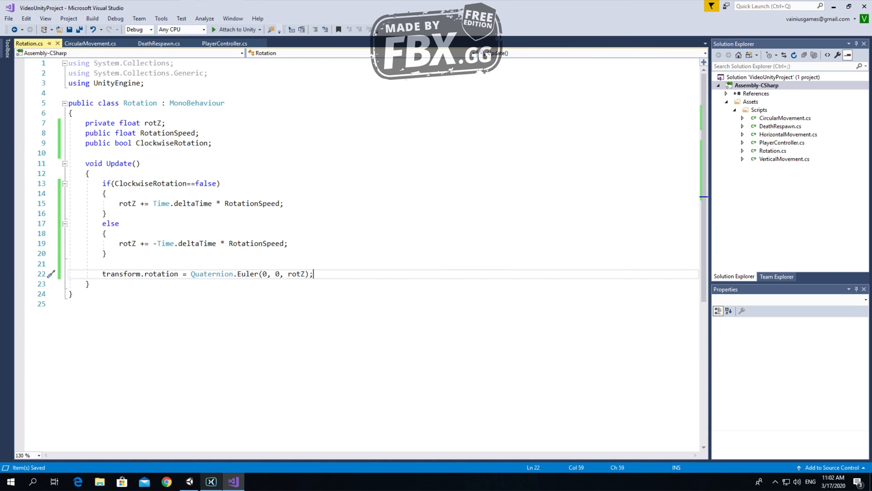
click(188, 481)
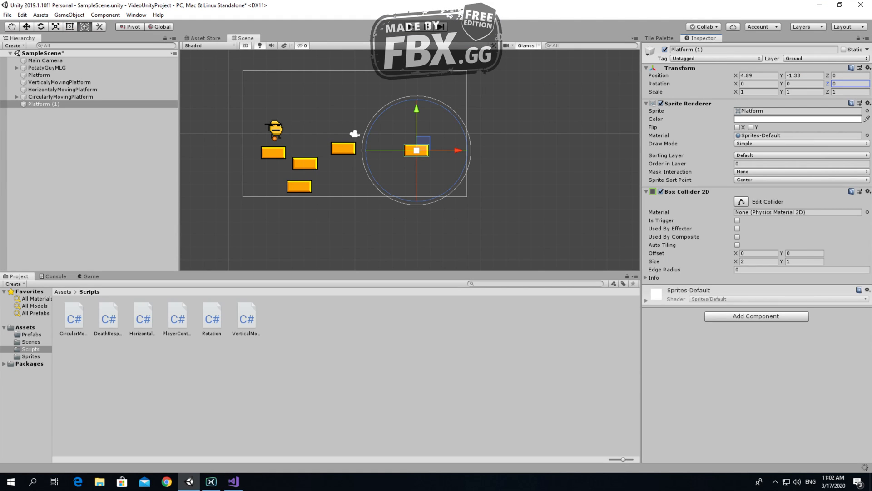
Give Platform (1) the Rotation script at speed 200, test clockwise rotation in Play, then stop.
text(circ)
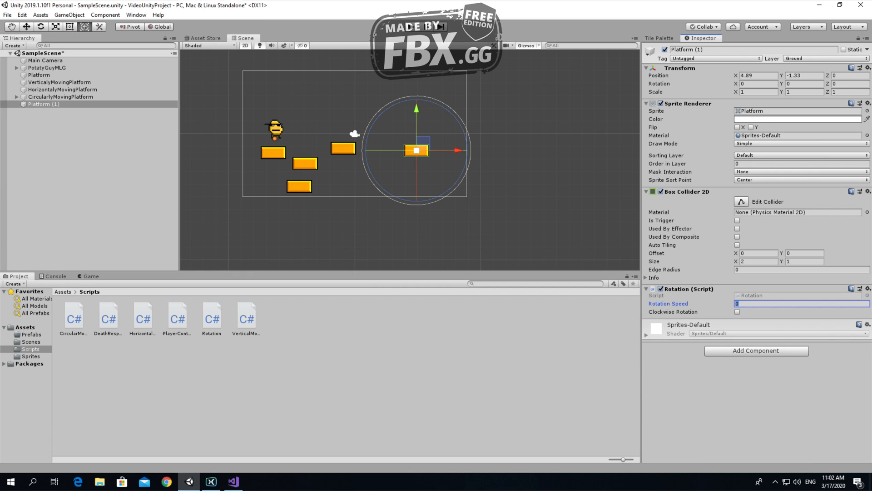
text(200)
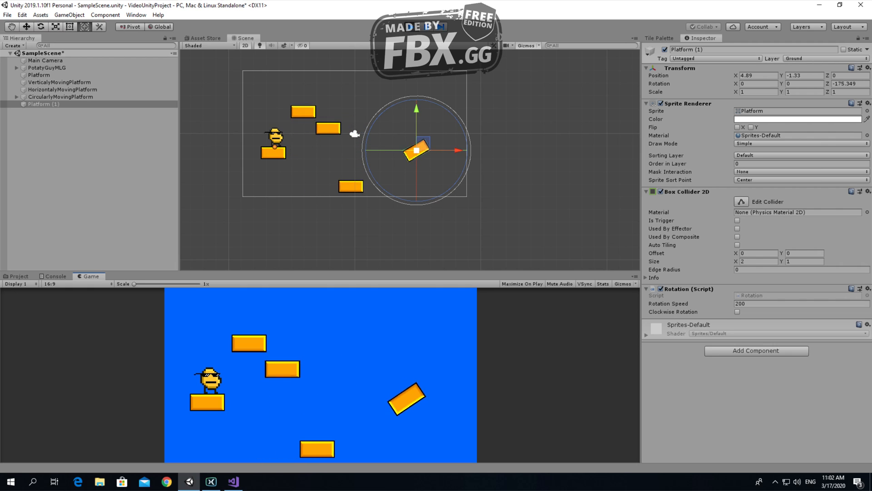
click(737, 311)
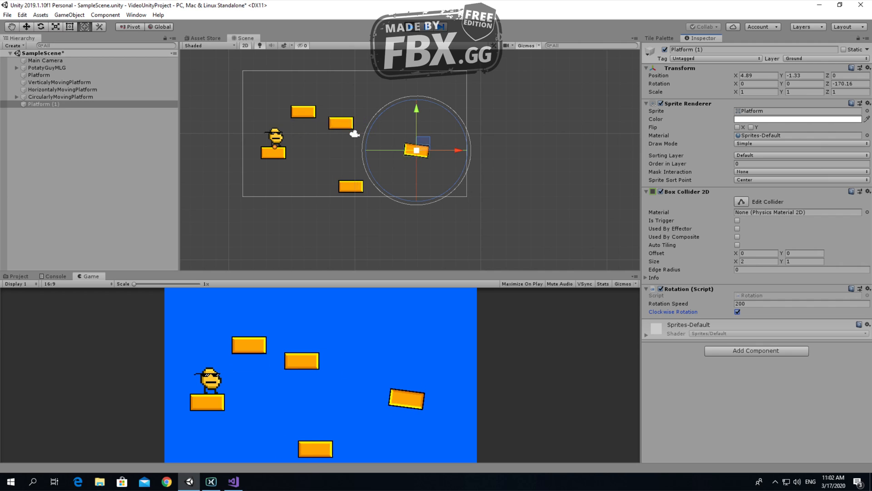
click(737, 312)
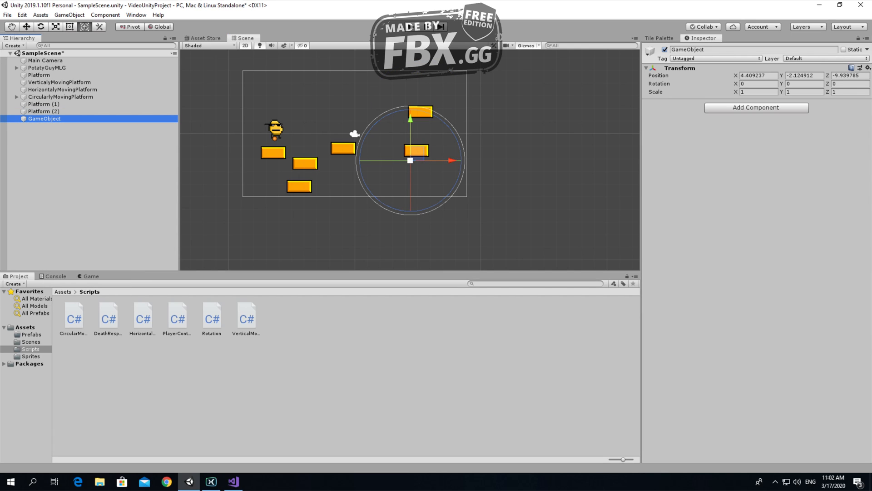
Rename the empty object to PlatformRotator and nest Platform (2) under it.
text(PlatformRotator)
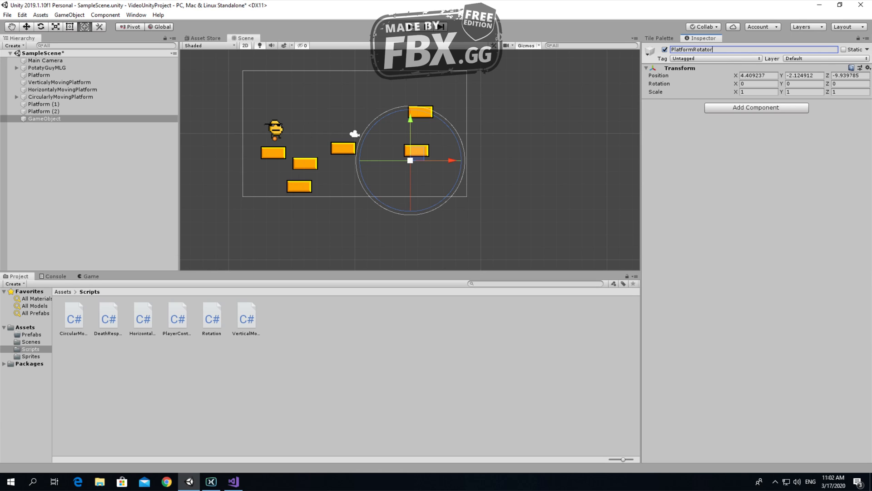
click(653, 52)
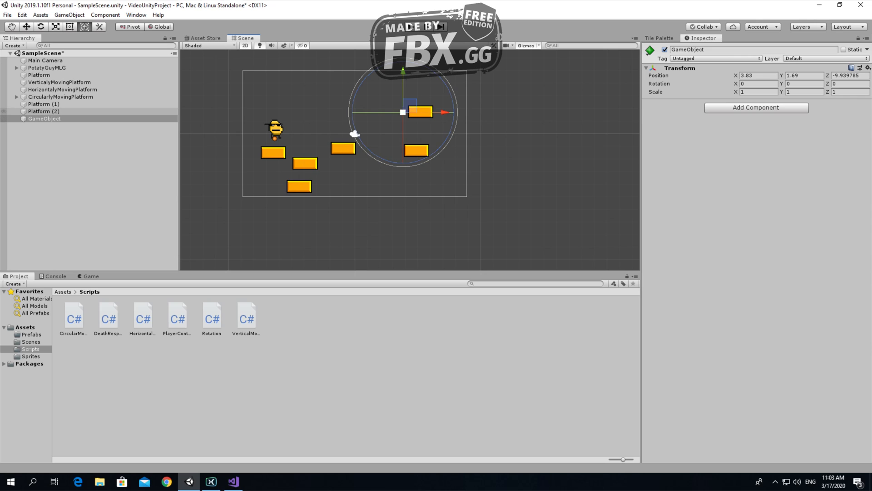
click(39, 110)
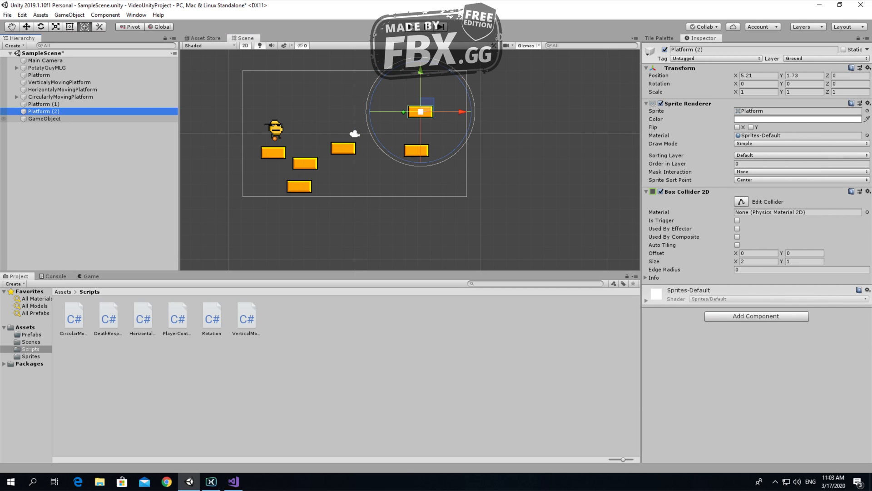
click(40, 118)
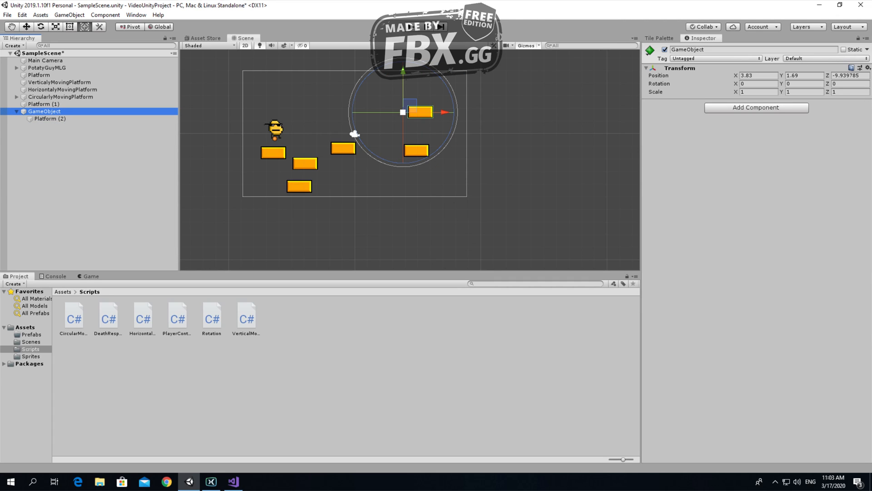
Add the Rotation script to PlatformRotator with Rotation Speed 200.
text(PlatformRotator)
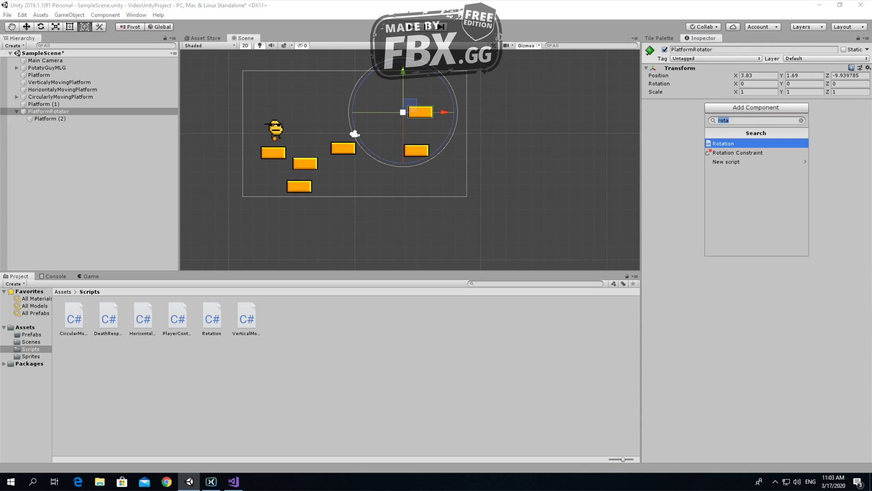
click(723, 143)
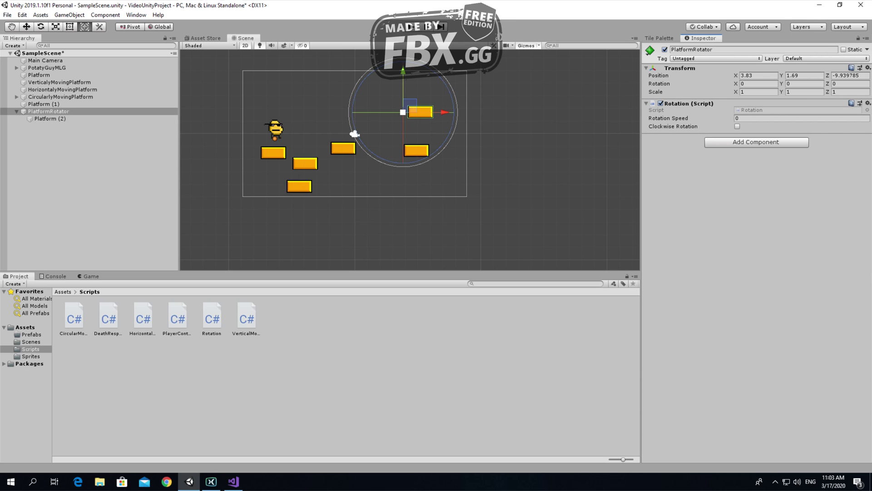
text(200)
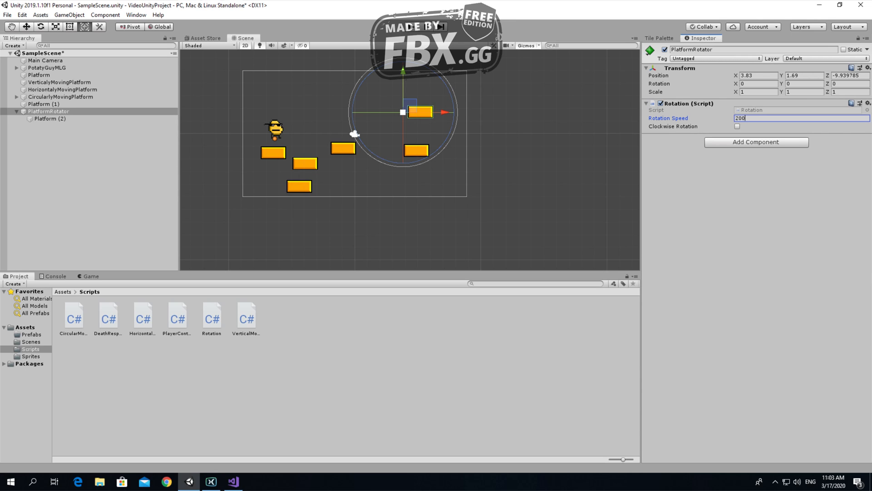